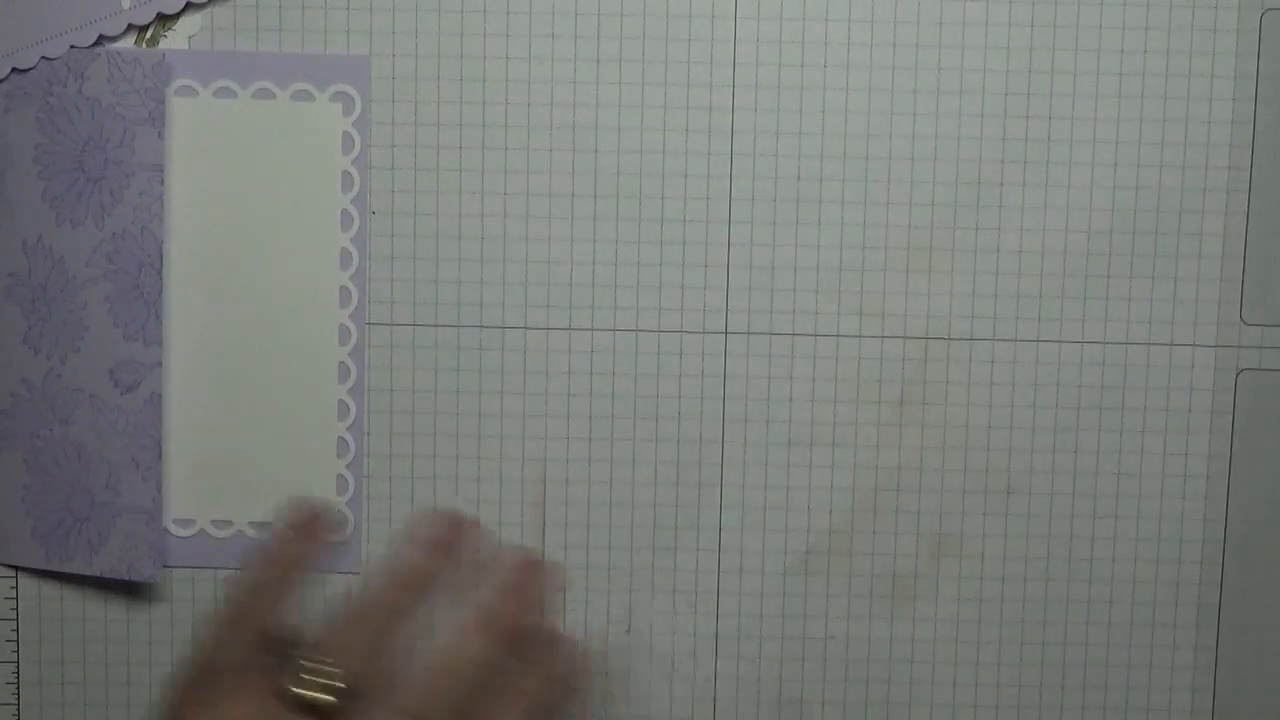
# Move the lavender embossed panel with its cream scalloped layer to the centre of the grid mat
pyautogui.moveTo(260, 300); pyautogui.dragTo(700, 350)
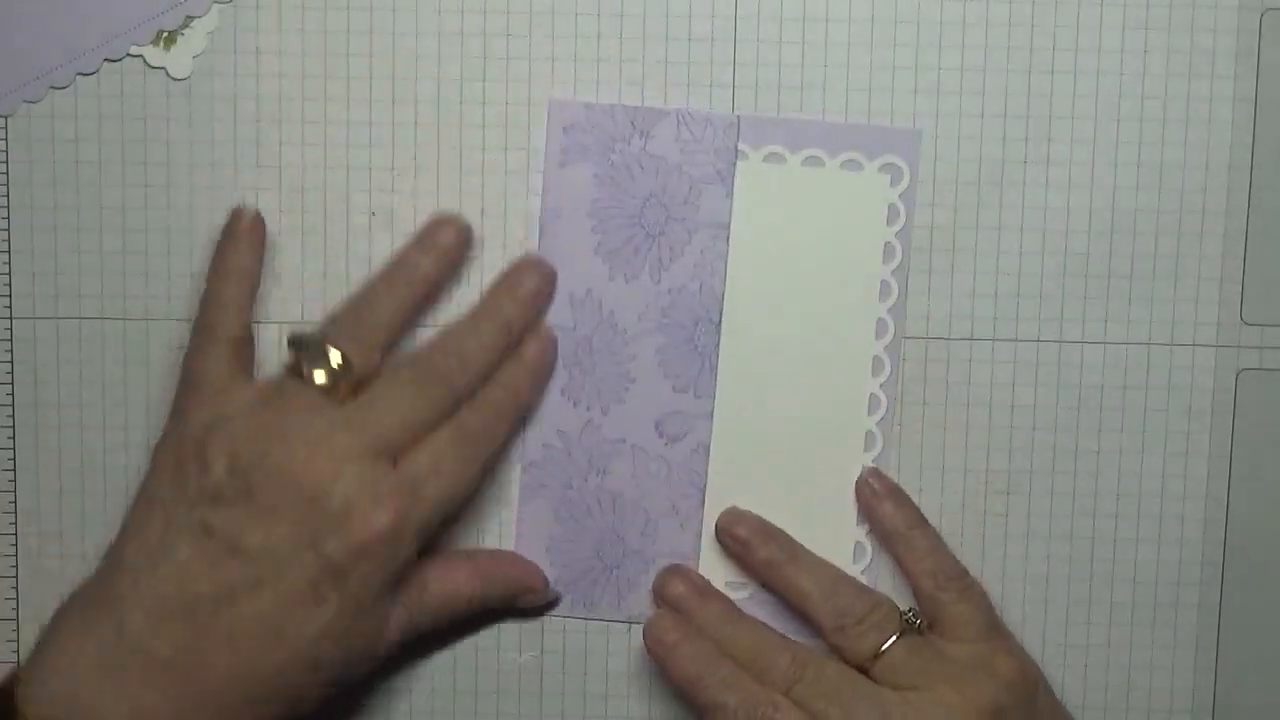